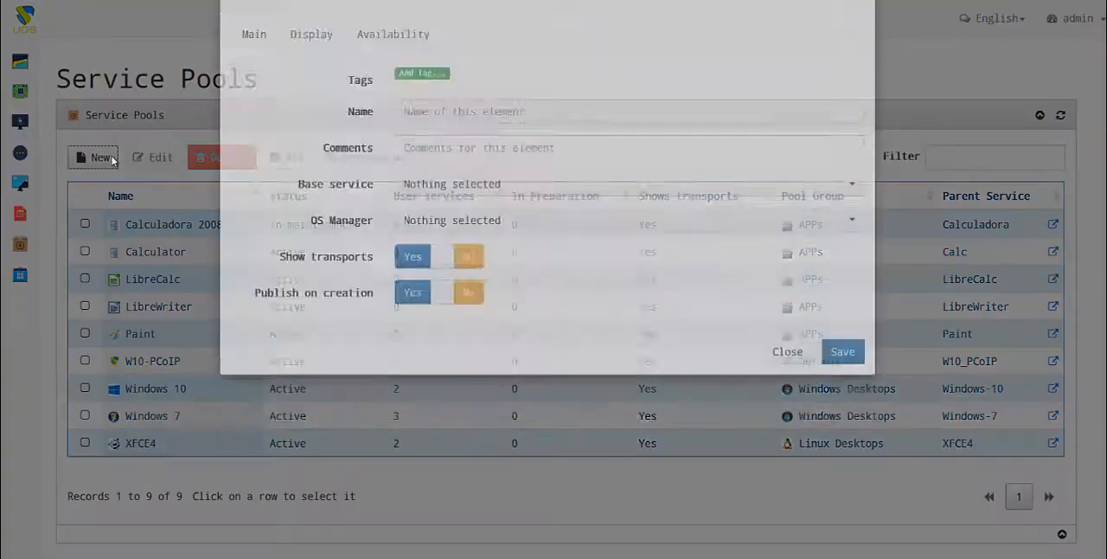
Create a new service pool with base service vCenter6\Windows-7 and the Linux non-persistant OS manager.
left_click(94, 156)
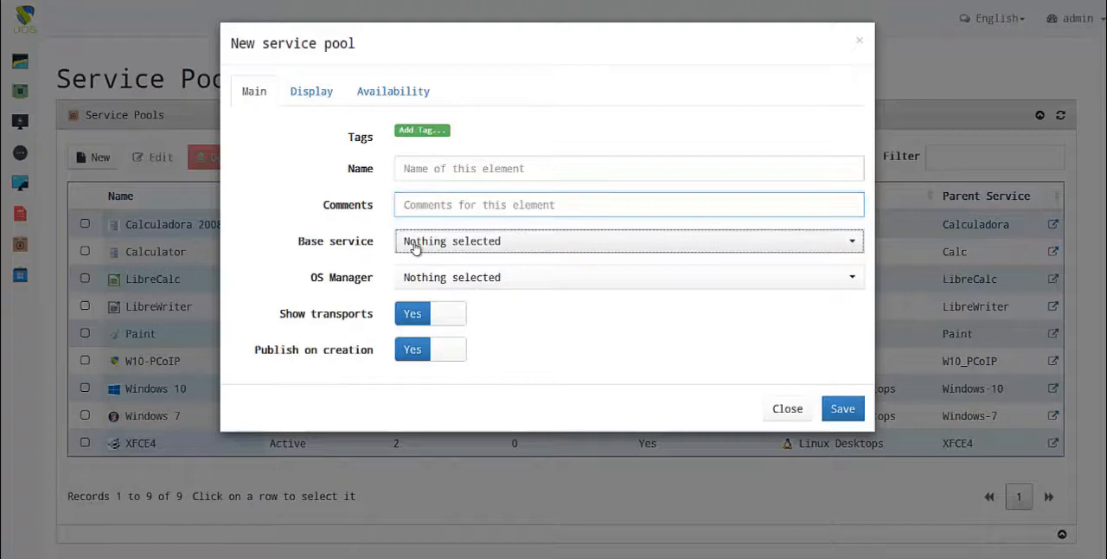
left_click(626, 241)
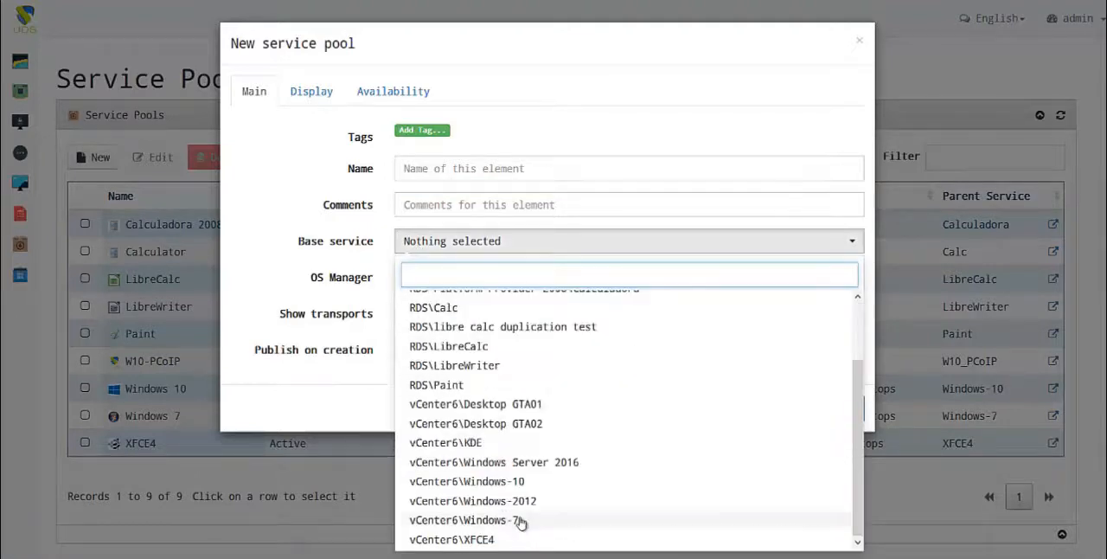
left_click(463, 519)
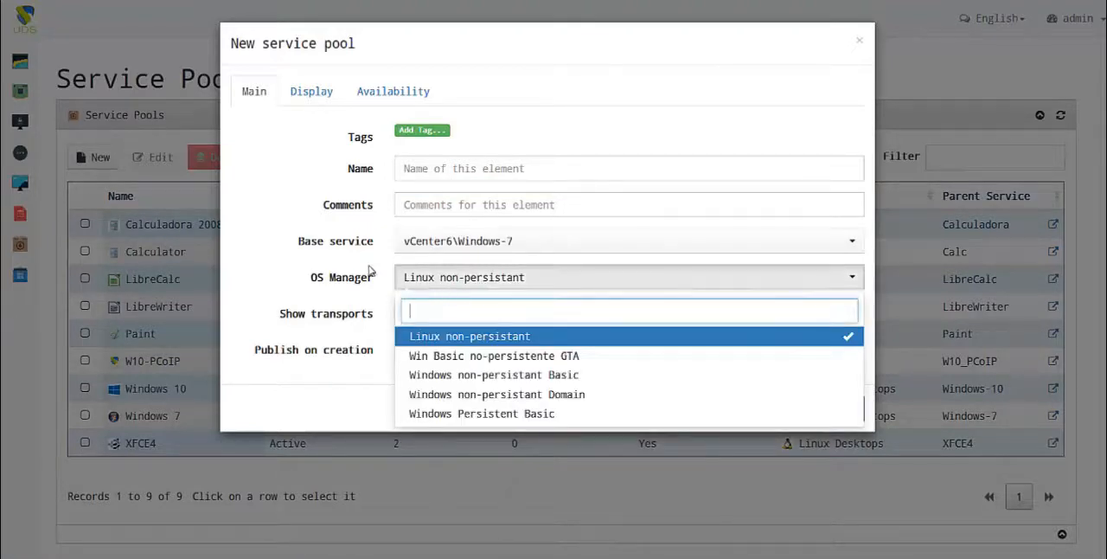
left_click(471, 336)
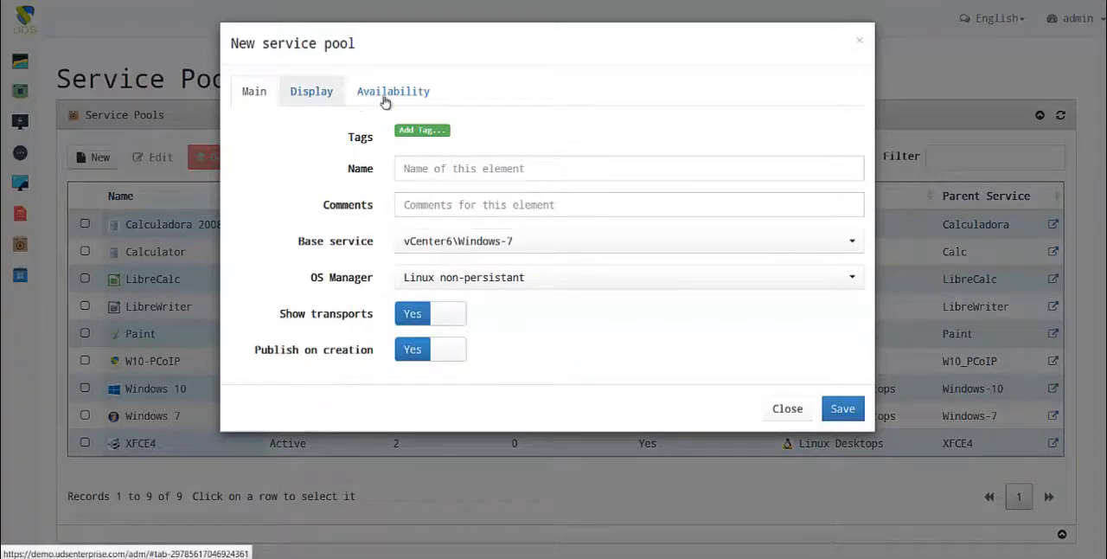
Set availability to 10 initial, 10 maximum, 3 cache and 3 L2 cache, then close the dialog.
left_click(393, 90)
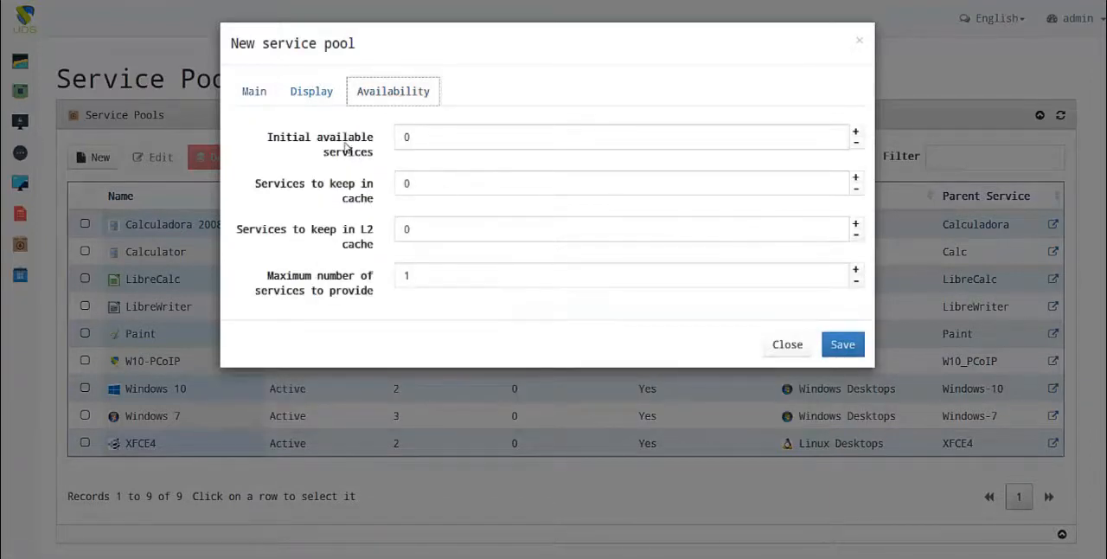
mouse_move(591, 133)
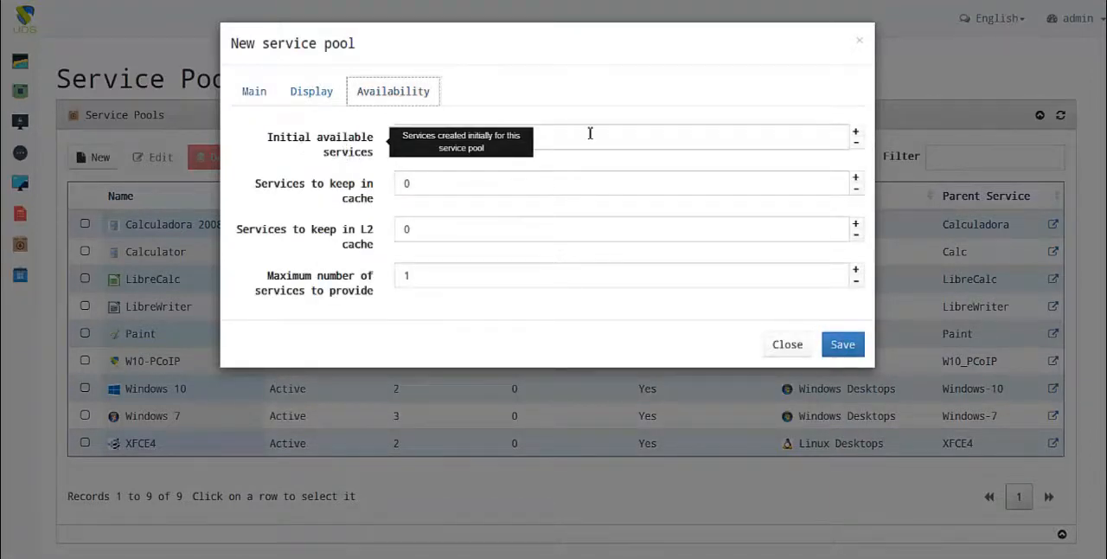
type("10")
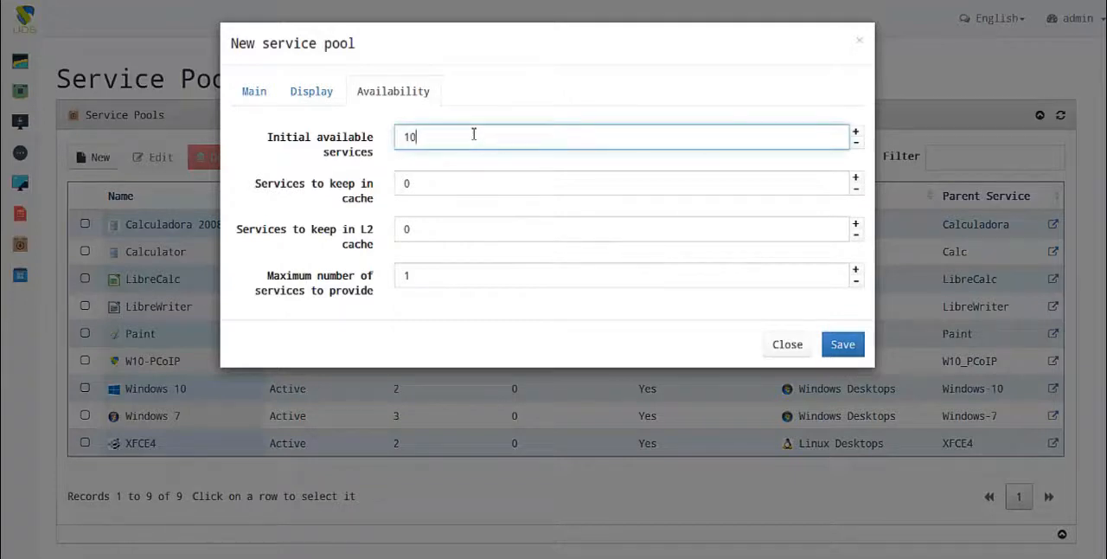
mouse_move(381, 263)
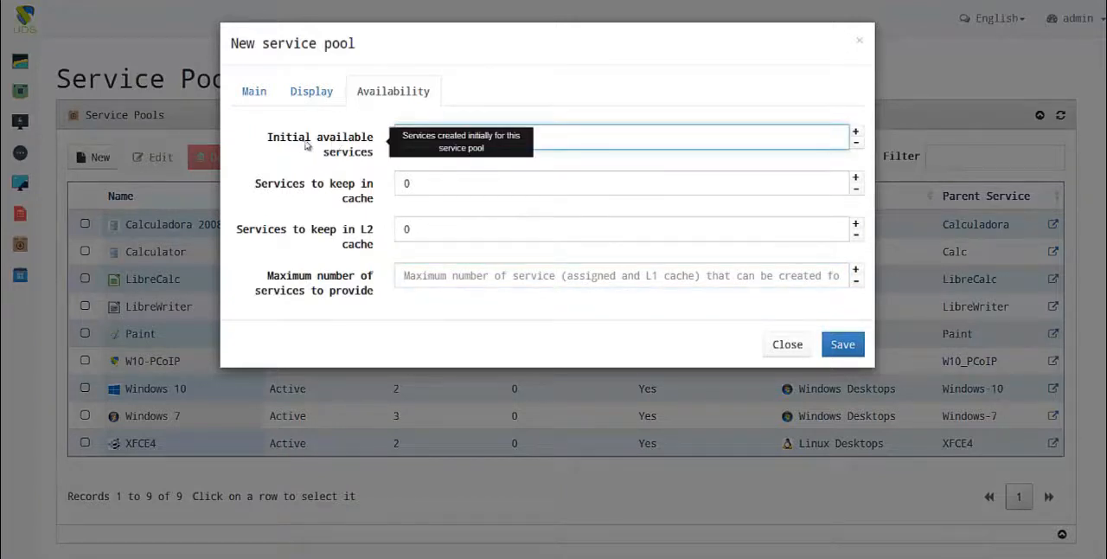
type("10")
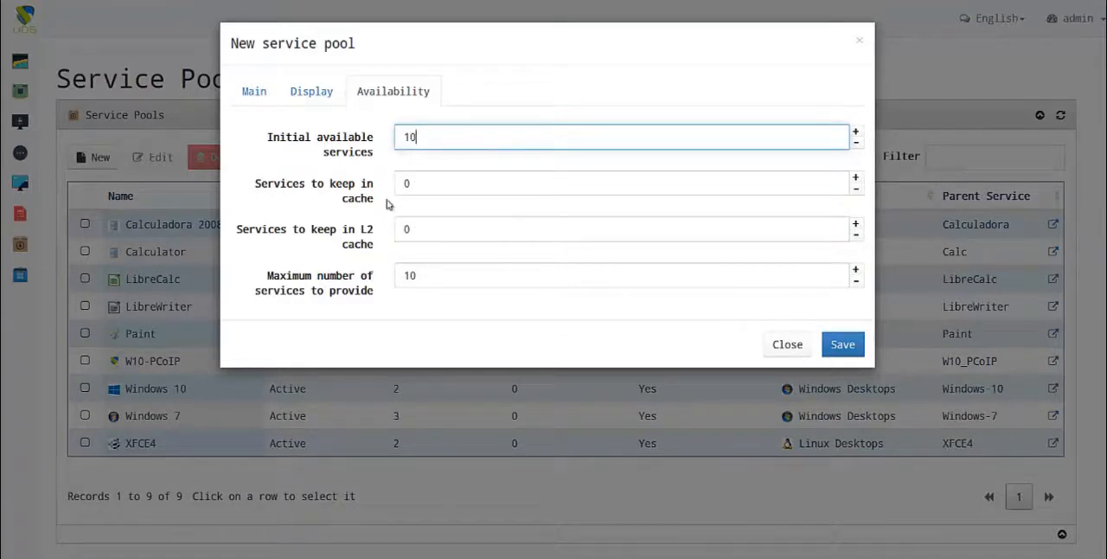
type("3")
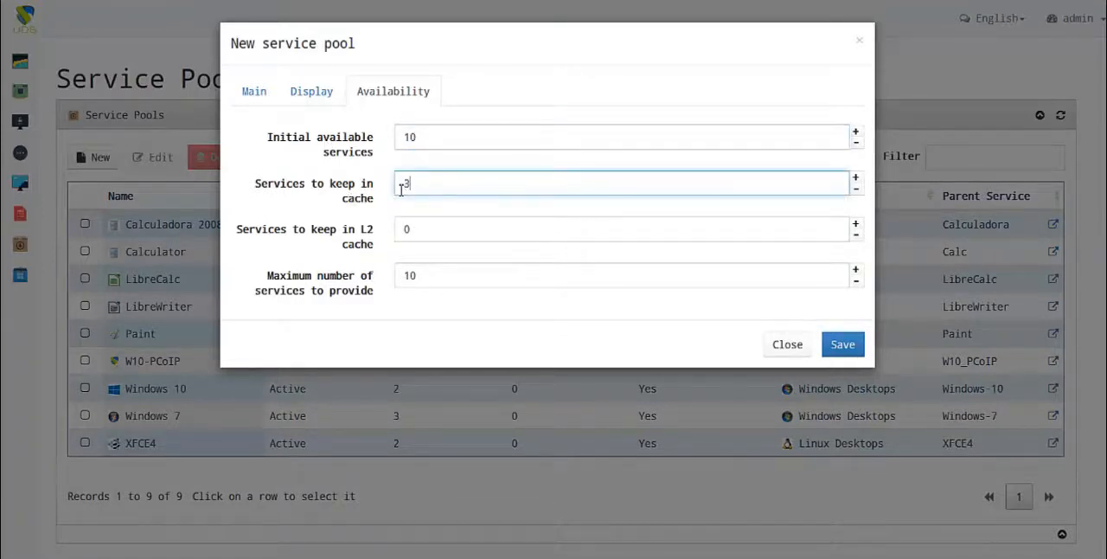
type("3")
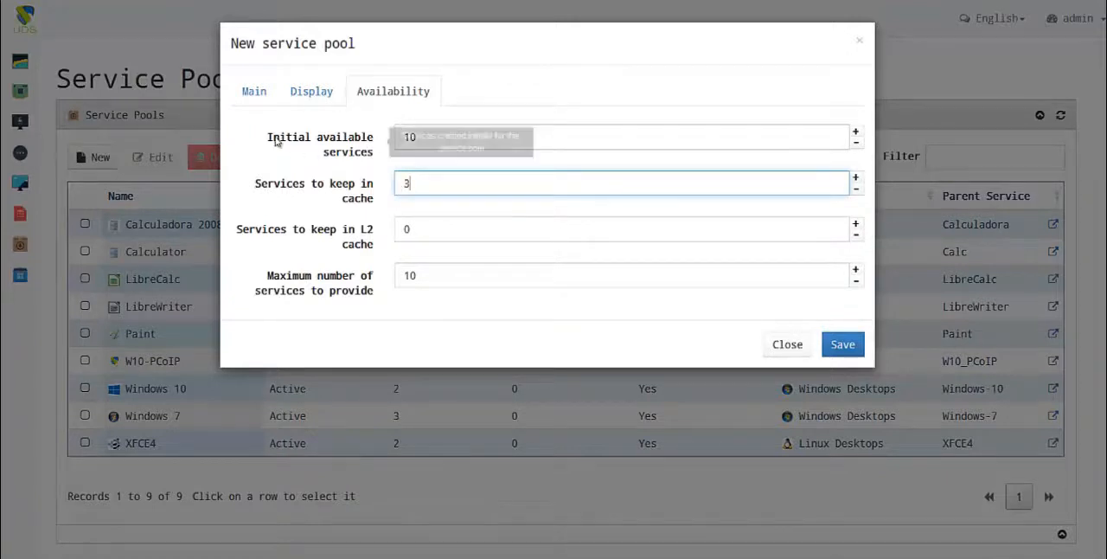
mouse_move(536, 151)
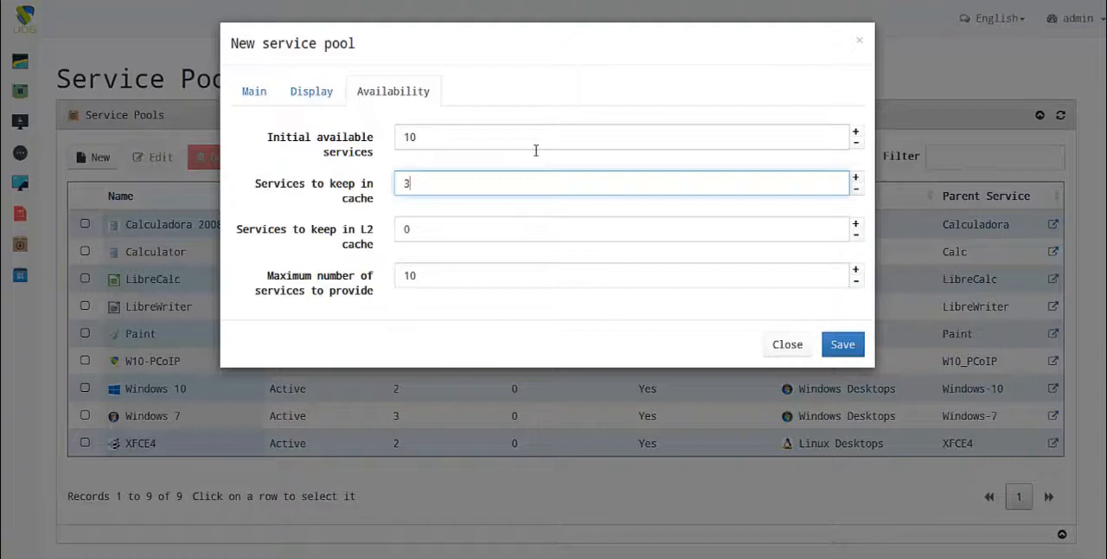
mouse_move(285, 191)
type("3")
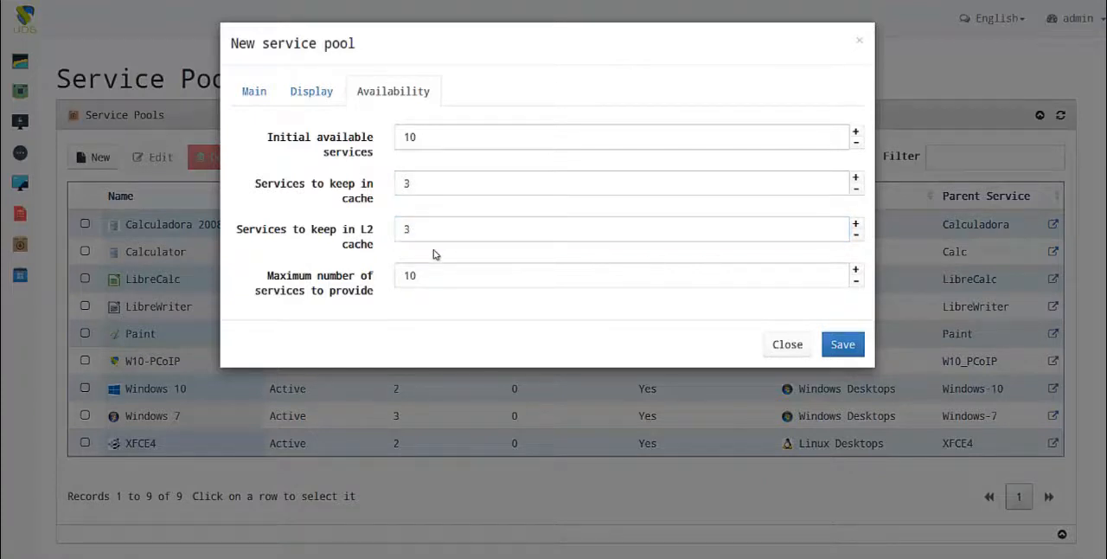
mouse_move(810, 355)
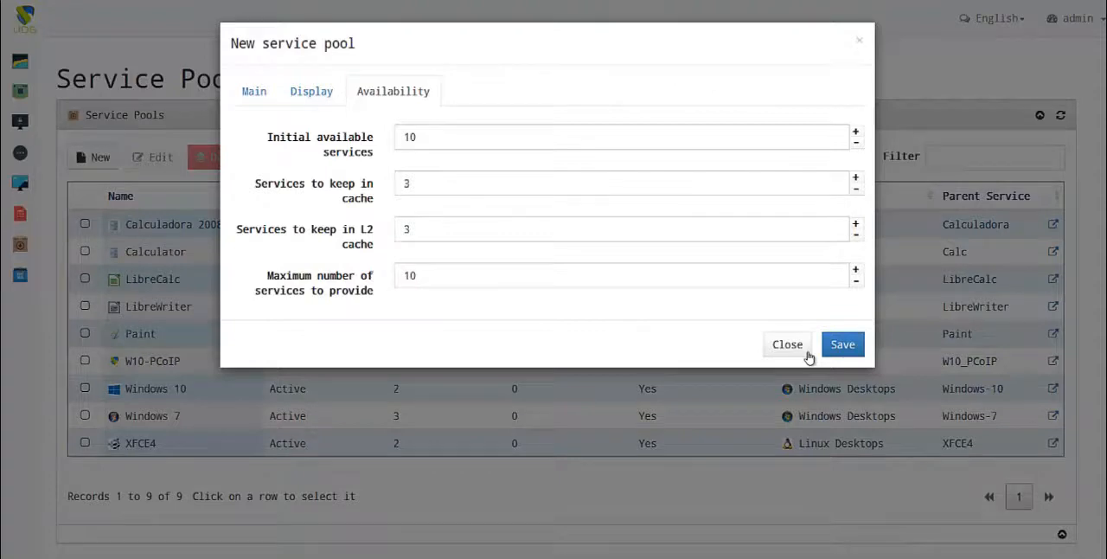
left_click(786, 342)
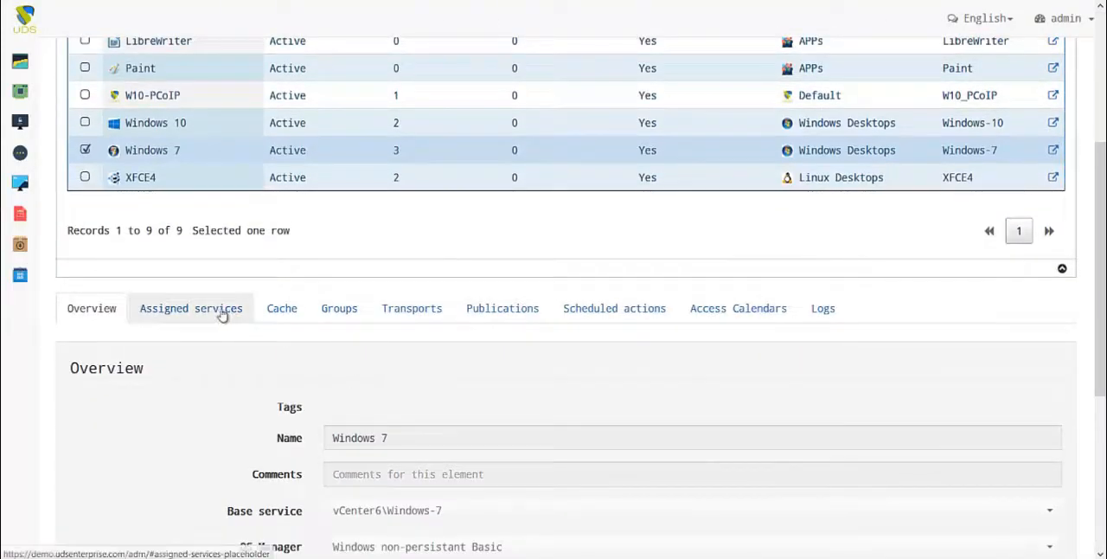
Review the pool's assigned transports HTML5 Win7 Tunel, RDP Directo Win7 and RDP Tunel Win7.
left_click(91, 308)
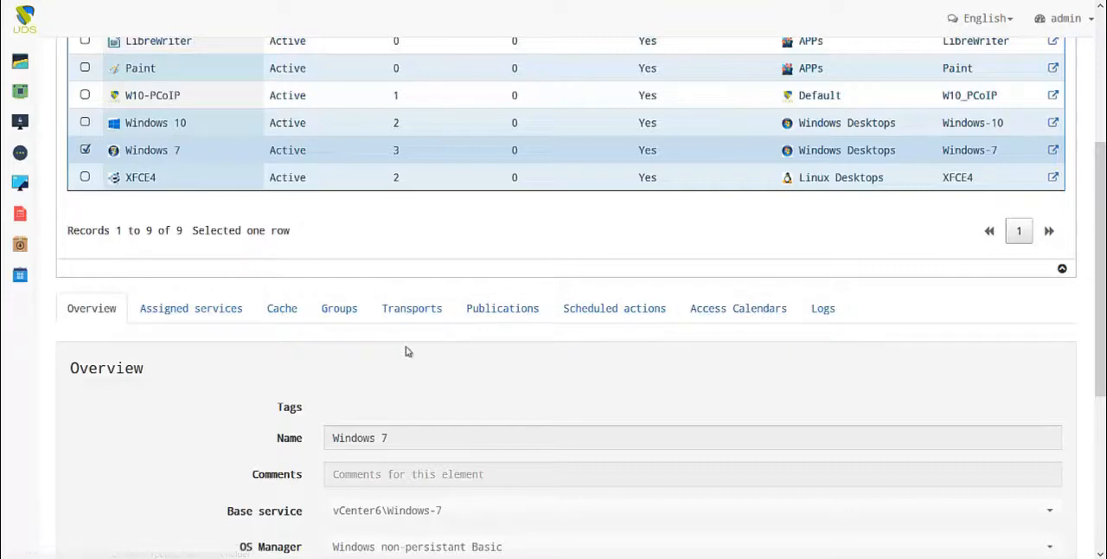
mouse_move(412, 308)
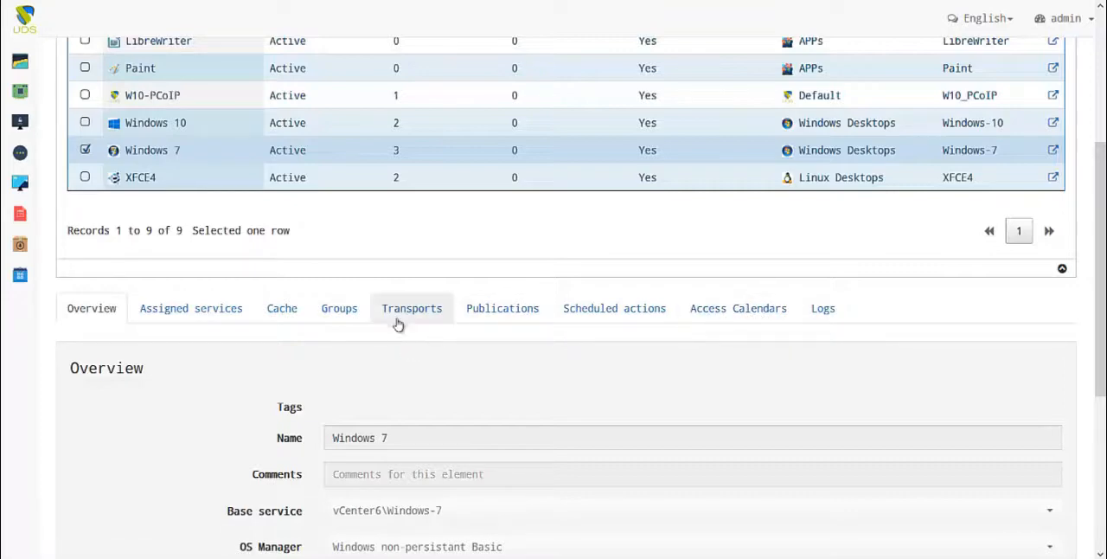
left_click(412, 308)
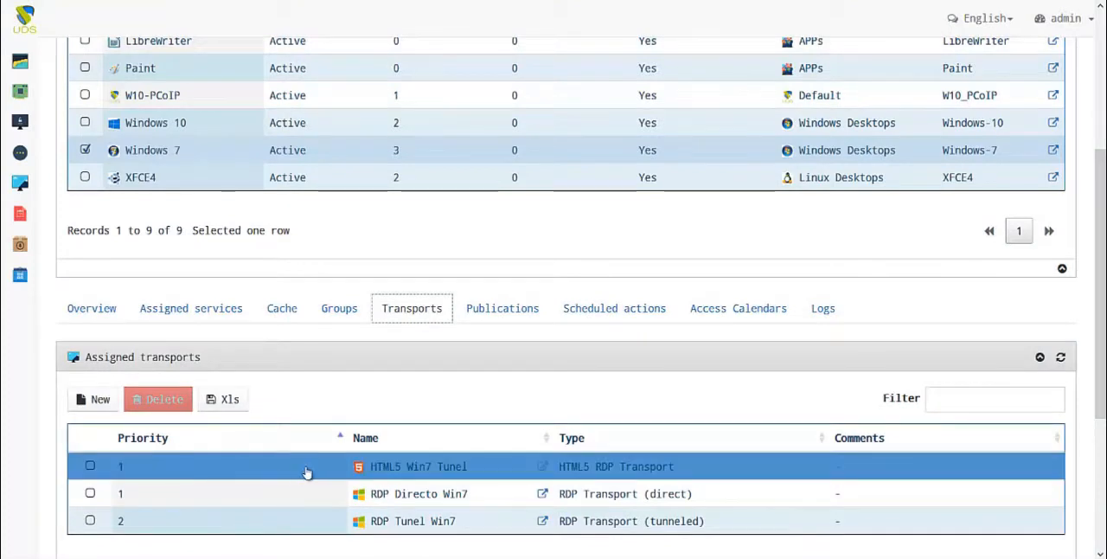
left_click(413, 519)
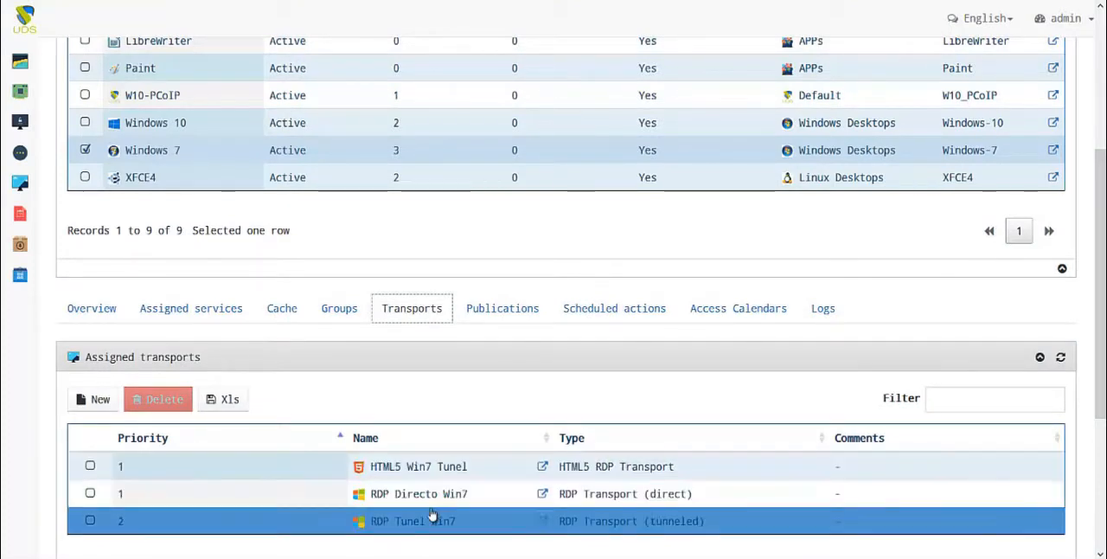
left_click(418, 467)
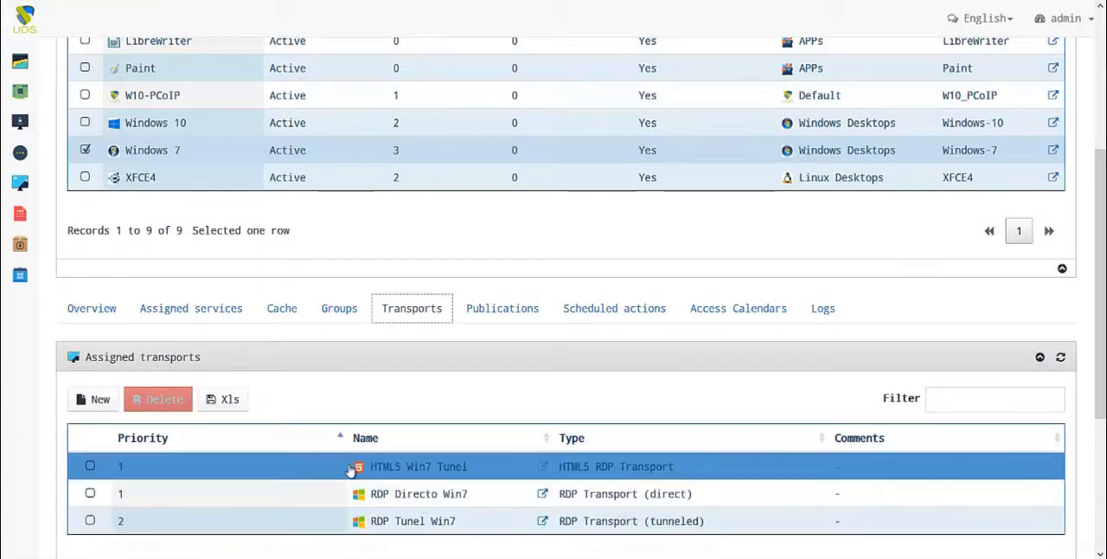
Browse the available transports in the add dialog without adding one, then move to the groups list.
left_click(93, 398)
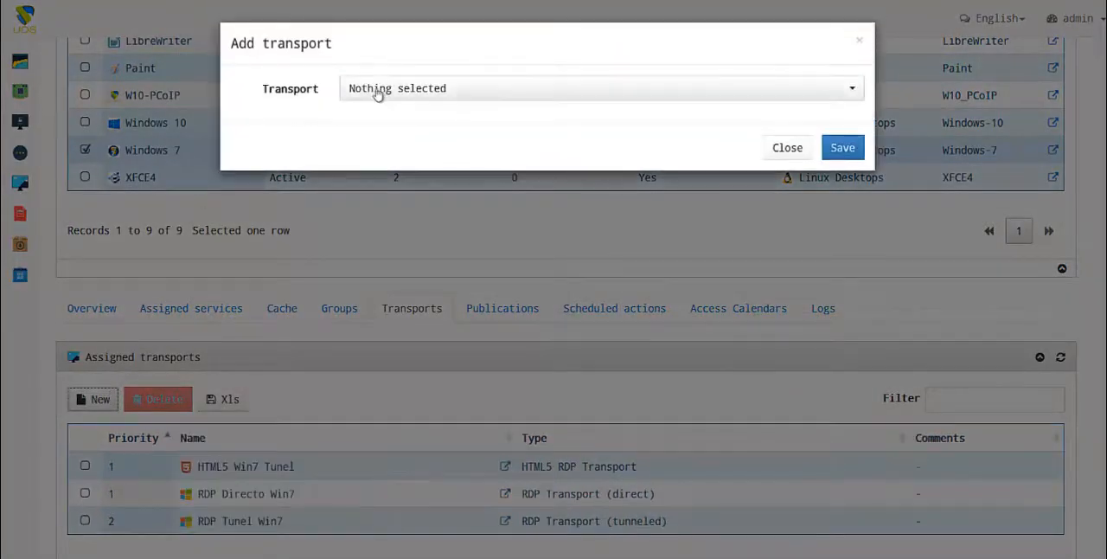
left_click(601, 87)
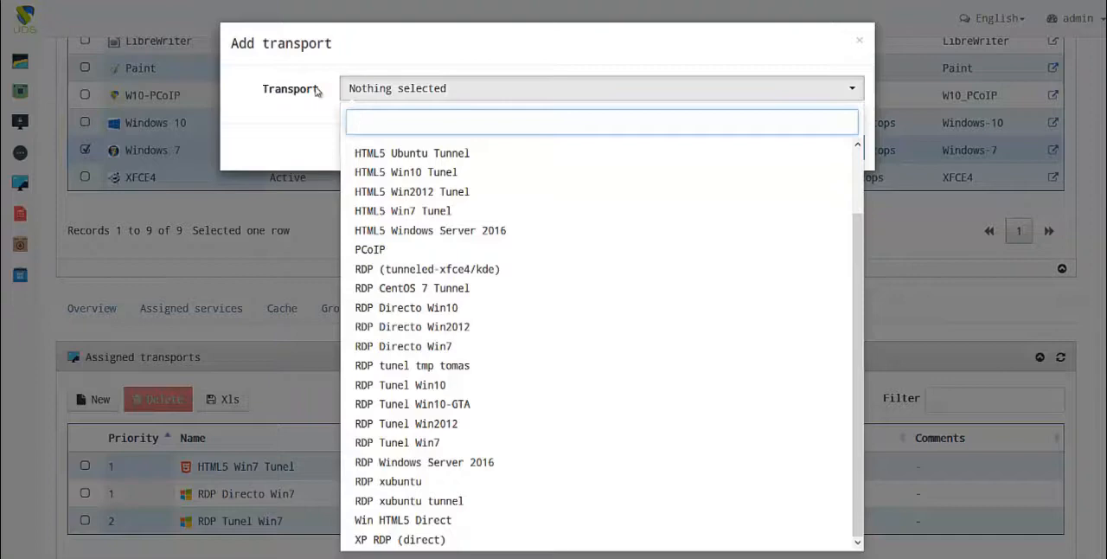
mouse_move(308, 90)
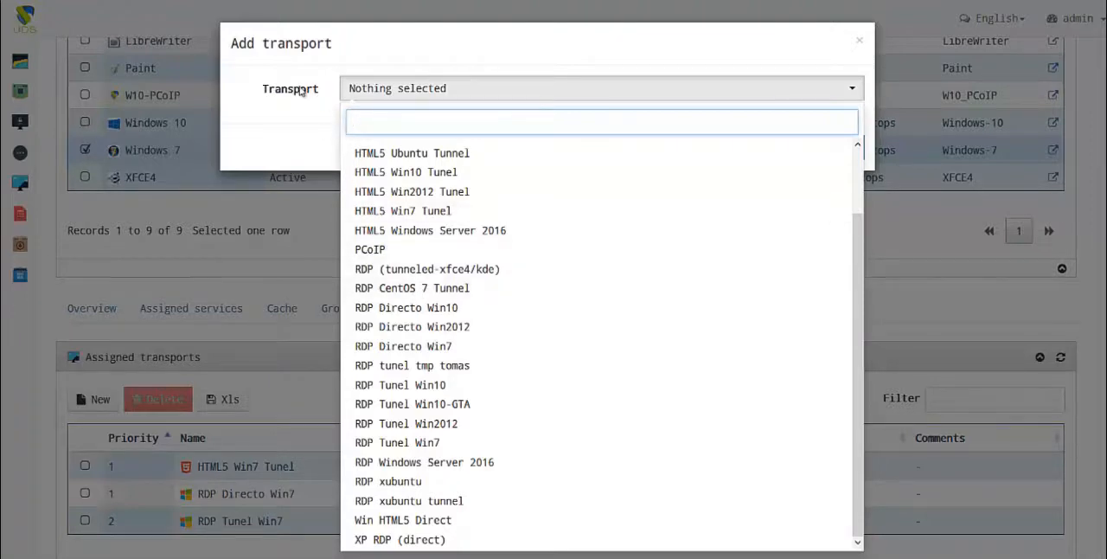
left_click(858, 40)
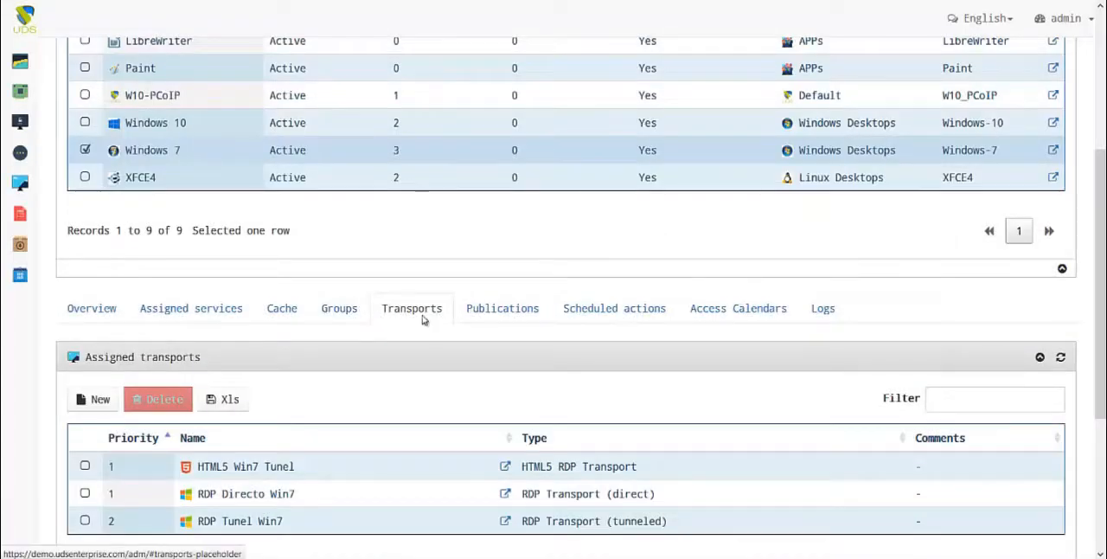
left_click(339, 308)
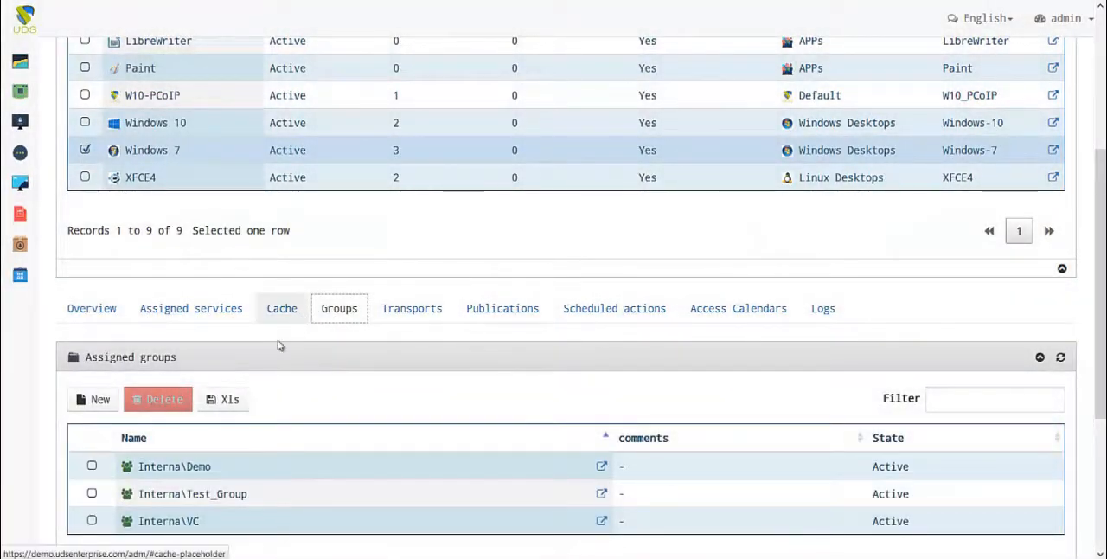
Assign Interna\group_test to the pool and review the assigned services and publications.
left_click(93, 398)
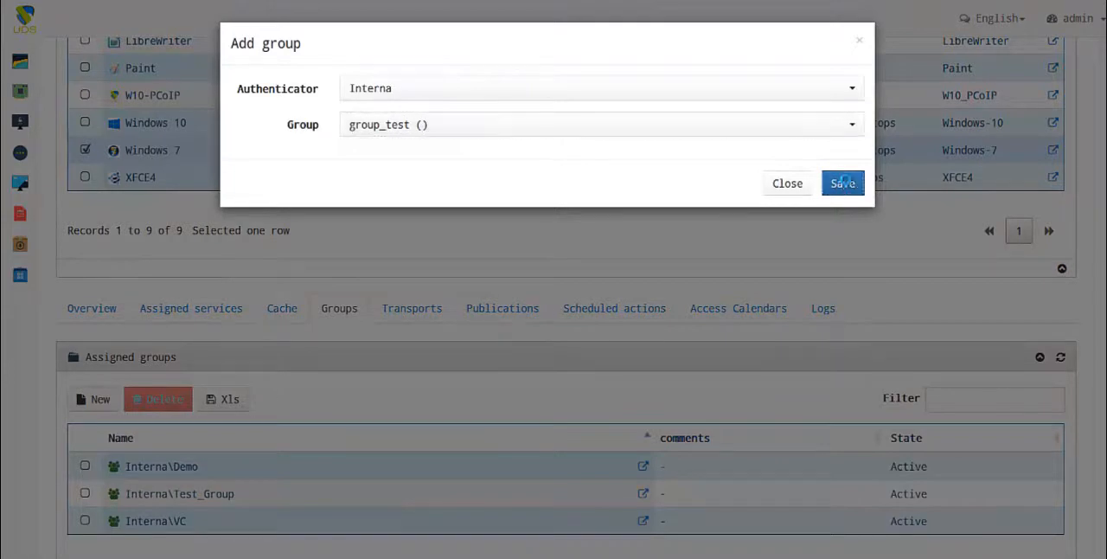
left_click(841, 183)
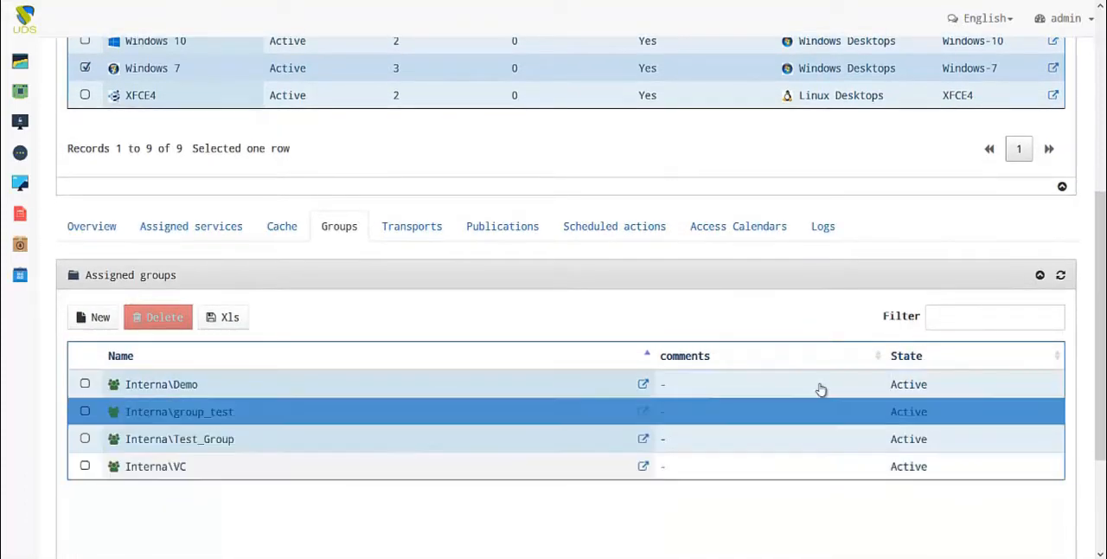
left_click(190, 224)
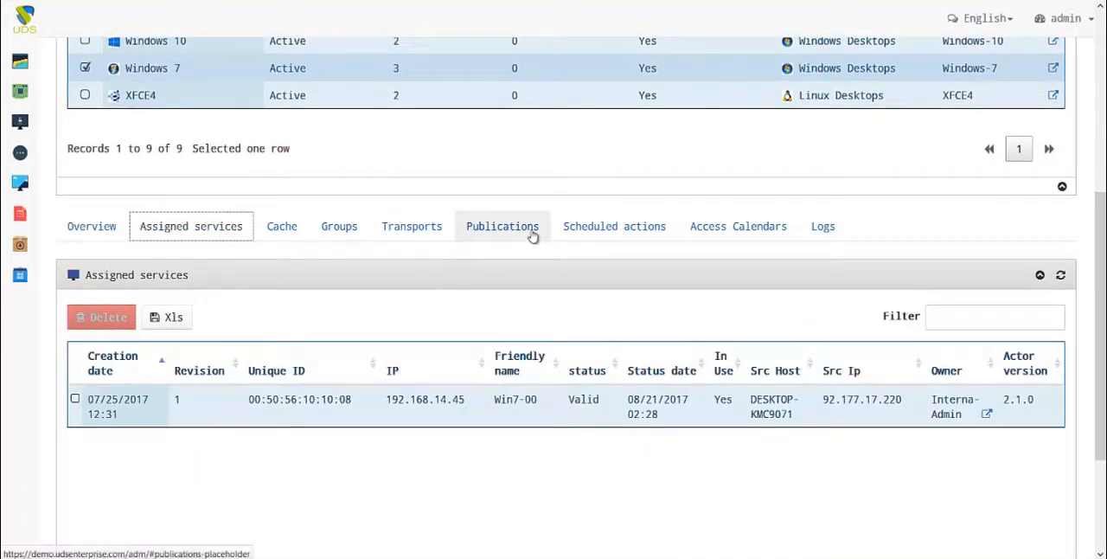
left_click(501, 225)
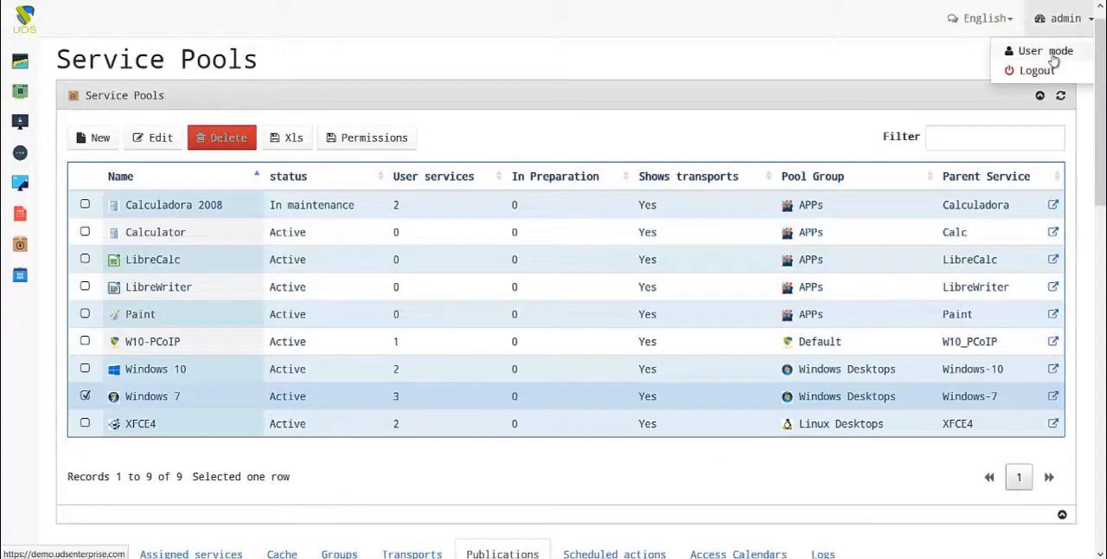
From user mode, launch Windows 7 over HTML5 Win7 Tunel via the UDS client connector.
left_click(1045, 51)
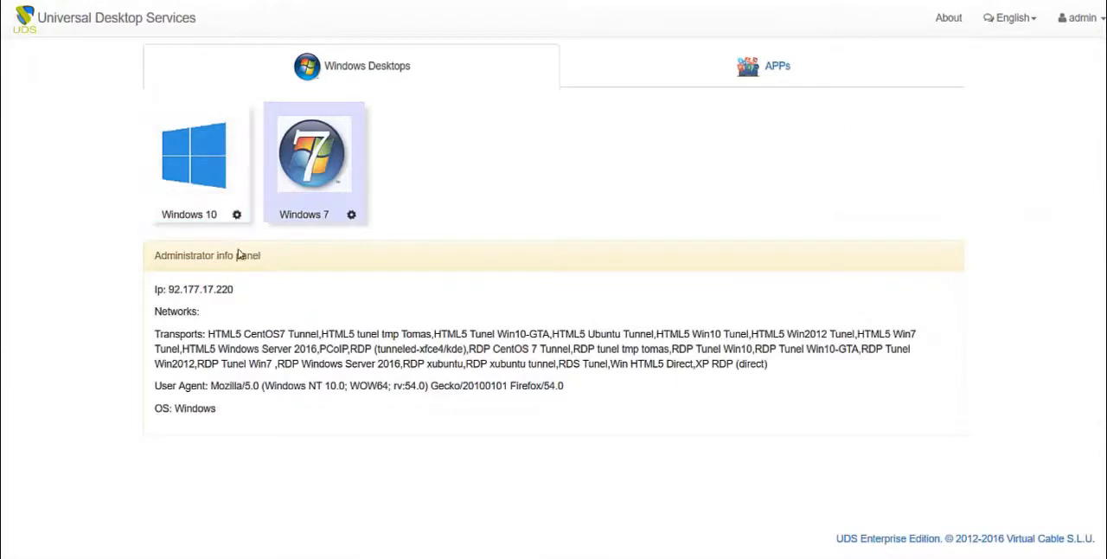
left_click(311, 152)
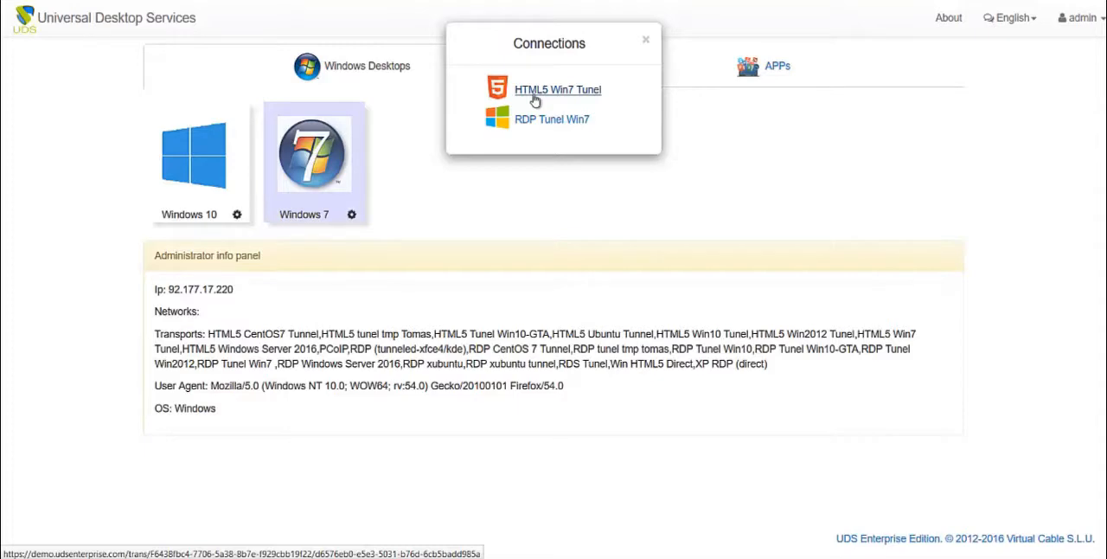
left_click(557, 90)
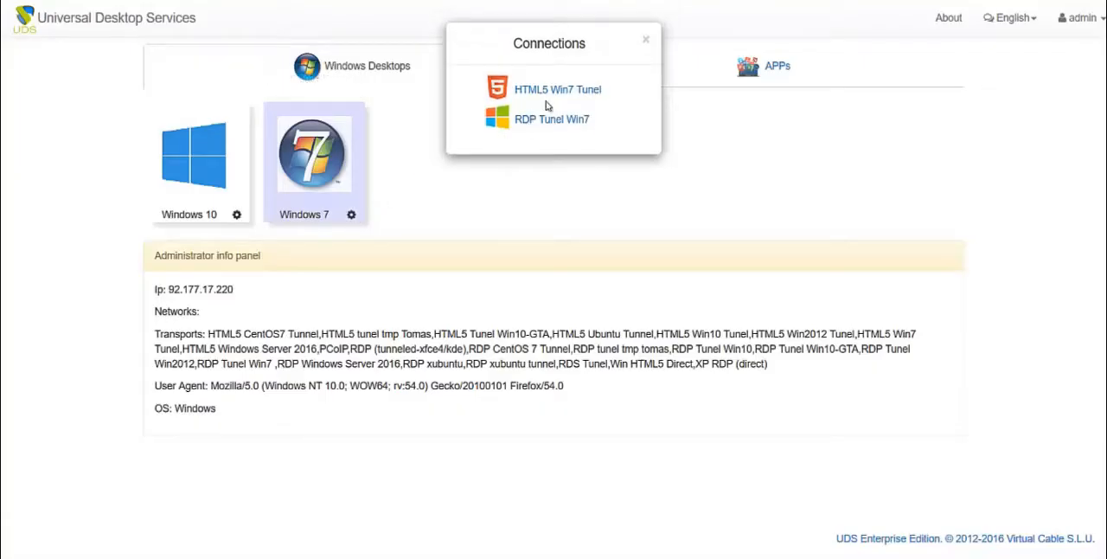
left_click(553, 118)
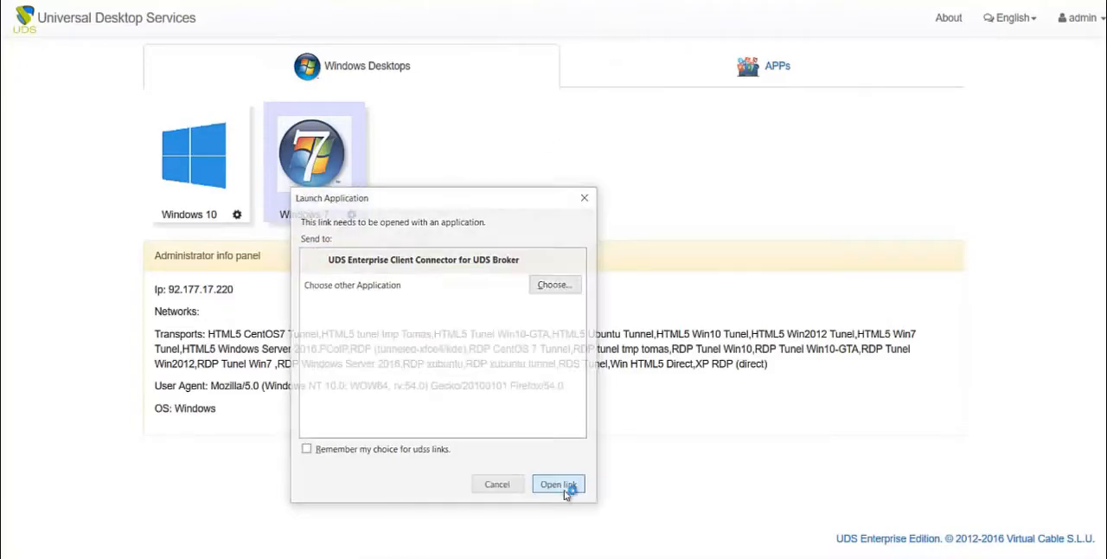
left_click(557, 485)
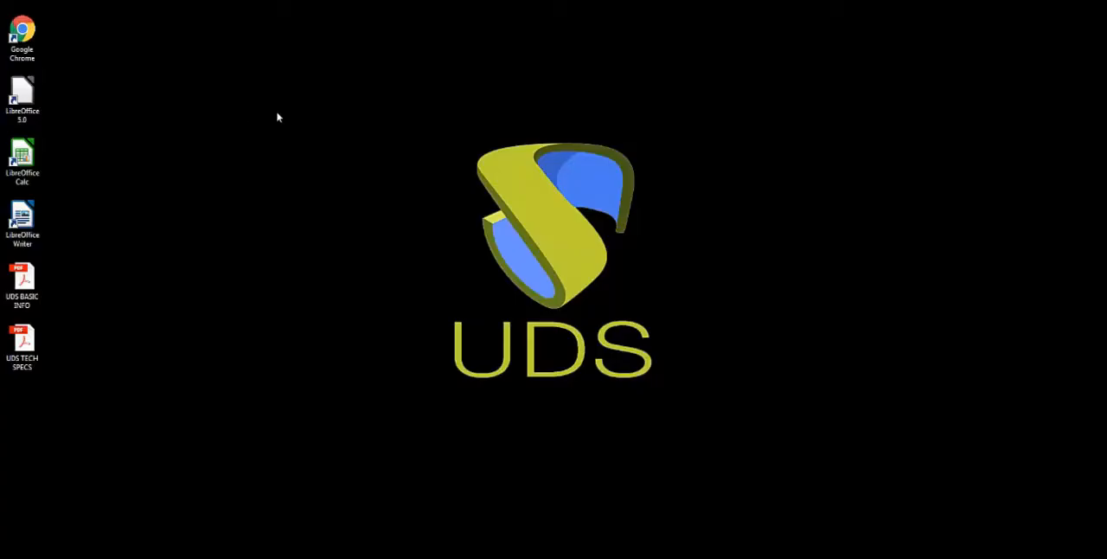
mouse_move(263, 240)
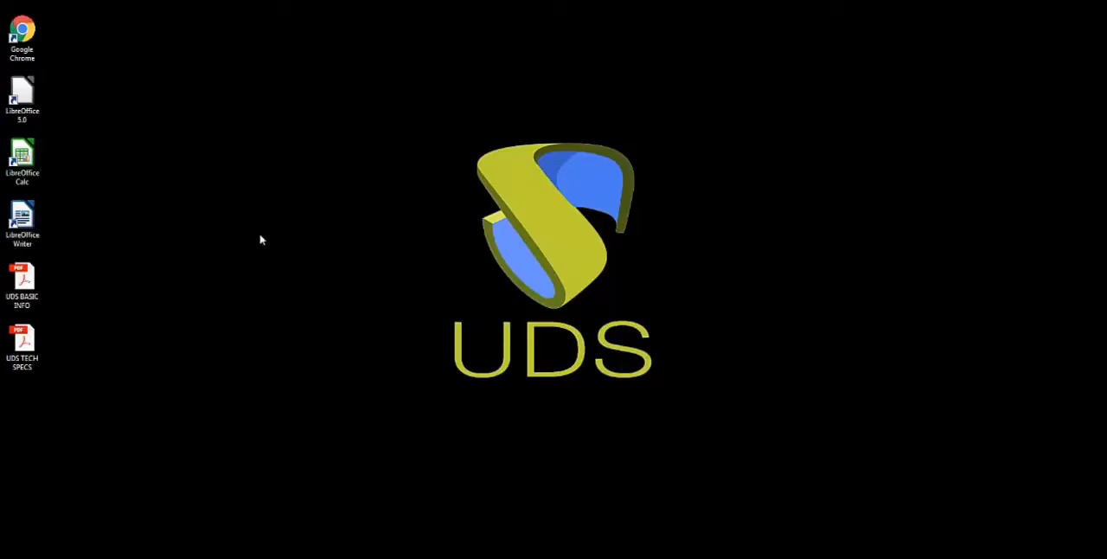